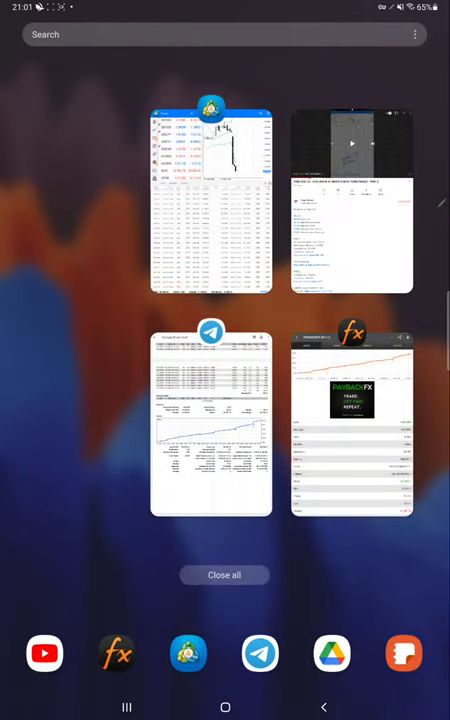
Open the Myfxbook app's Stats tab with underlined gain, daily, monthly and drawdown figures.
left_click(352, 420)
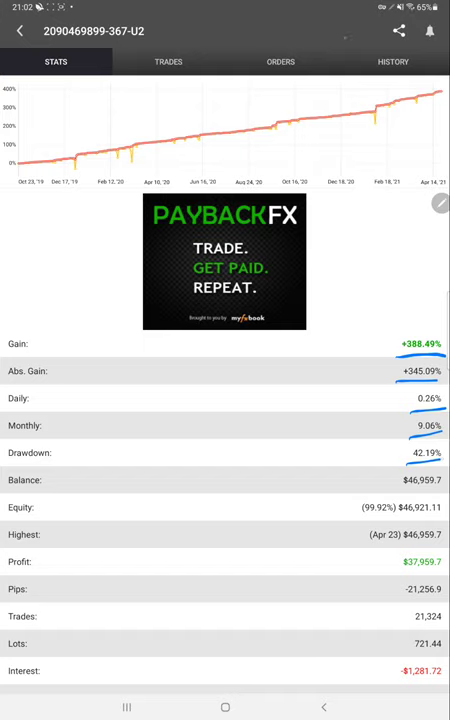
Check the Trades tab, then scroll through the History tab's closed trades.
left_click(168, 61)
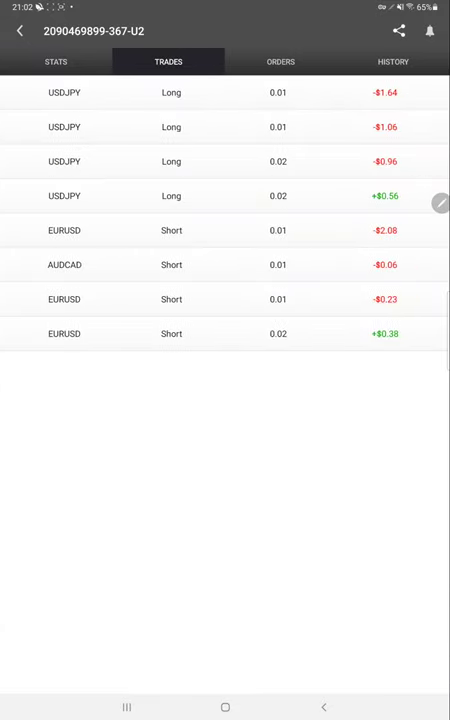
left_click(392, 61)
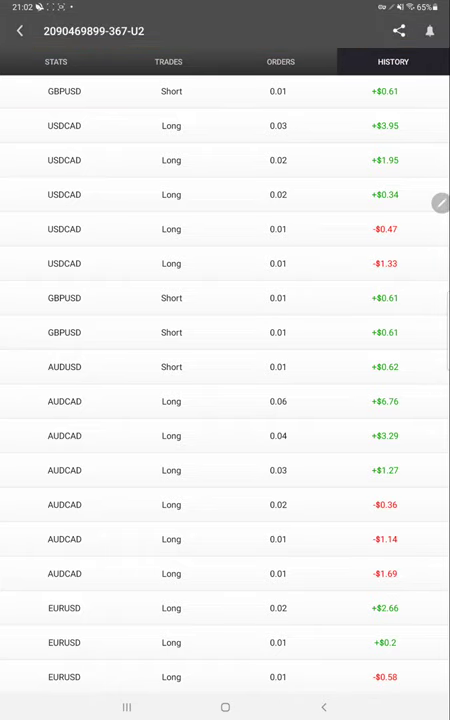
scroll("down", 3)
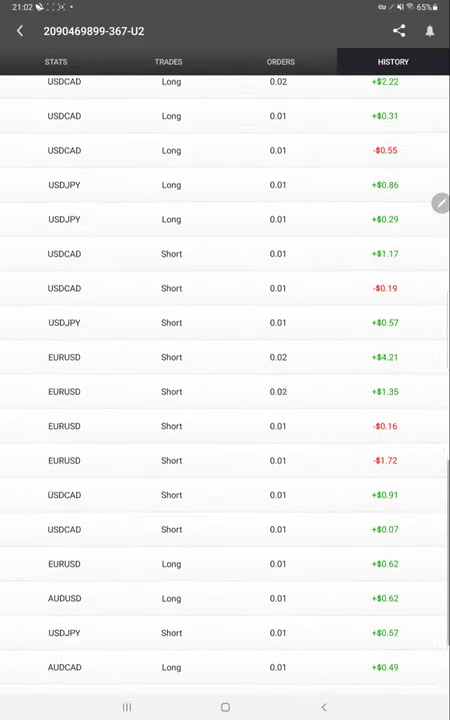
scroll("down", 3)
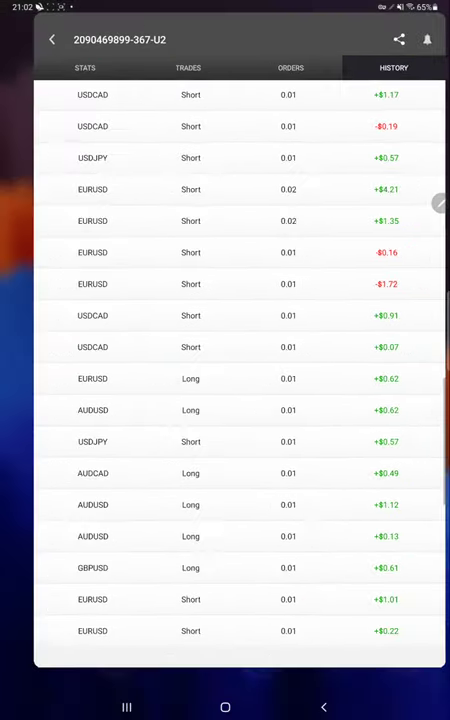
Switch to MetaTrader 5 to set the history period to 01 Mar–17 Jun 2021.
left_click(51, 39)
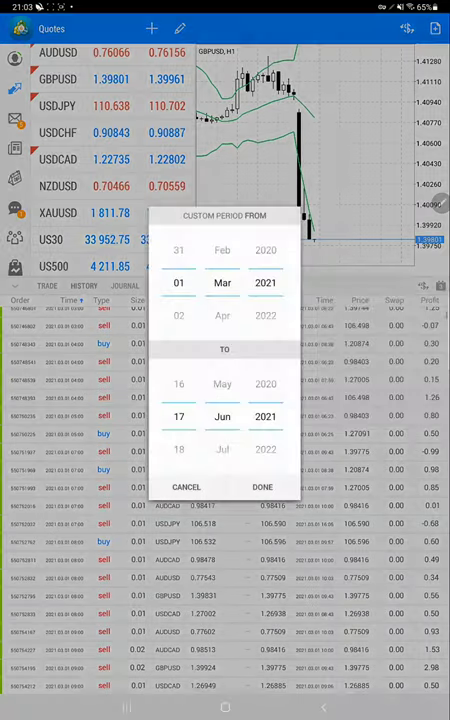
left_click(262, 487)
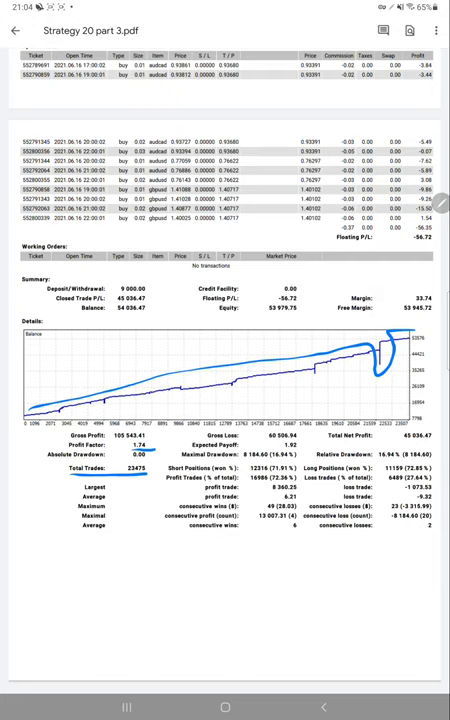
Handwrite 'Technical Team' across the balance chart of the PDF report.
left_click_drag(145, 420, 250, 425)
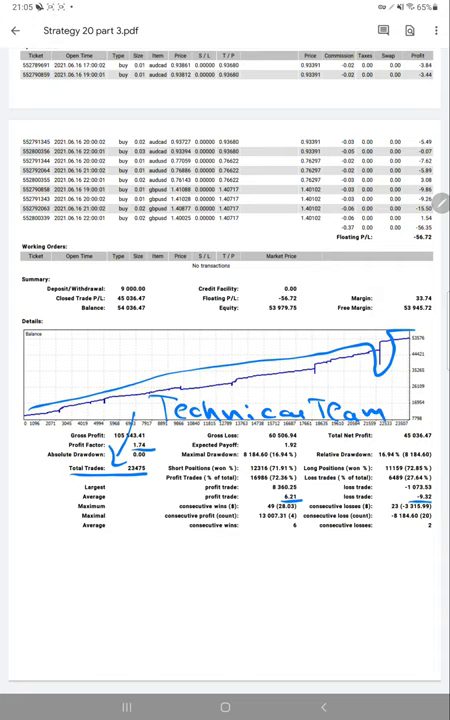
Handwrite 'R:R 1:0.67' below the report's statistics table.
left_click_drag(25, 525, 50, 560)
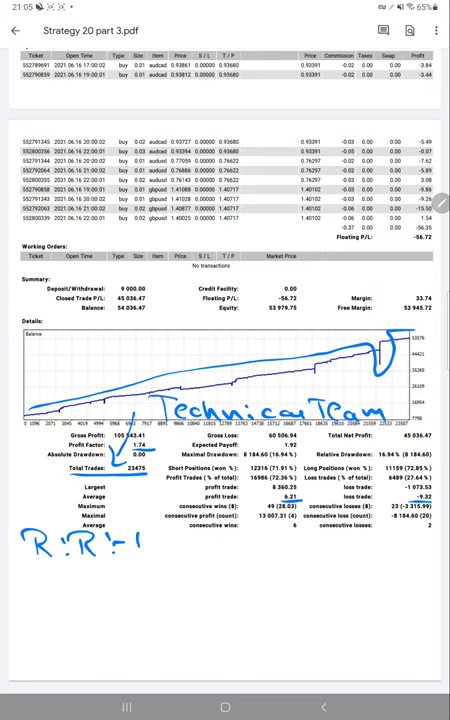
type(":0.6")
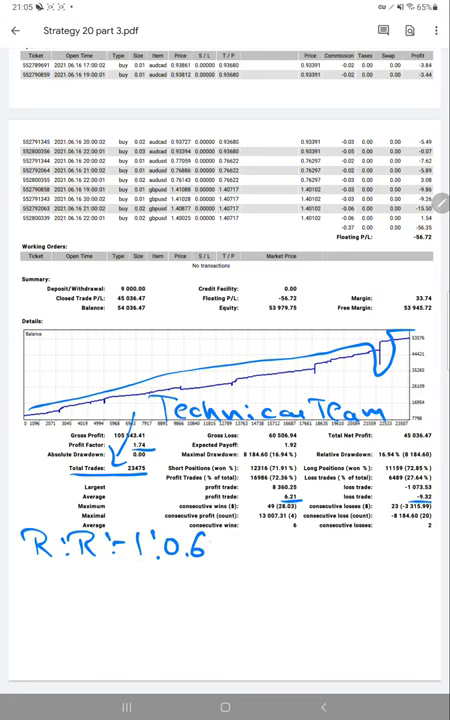
type("7")
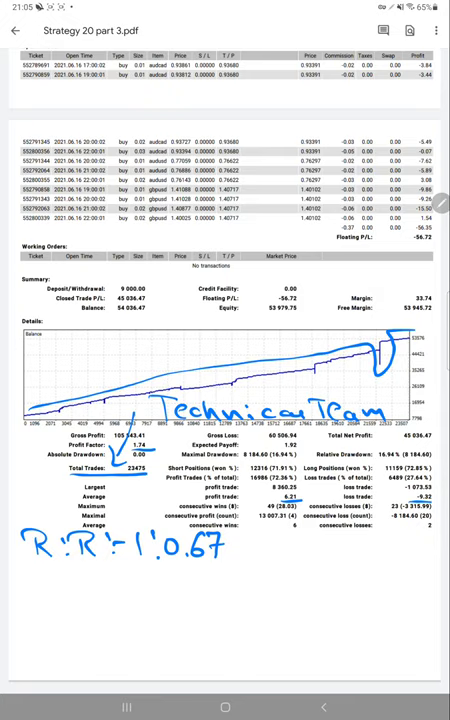
Write 'B.E 59%' and 'Acc 72%' beneath it, and begin the '13%' note.
left_click_drag(28, 590, 36, 575)
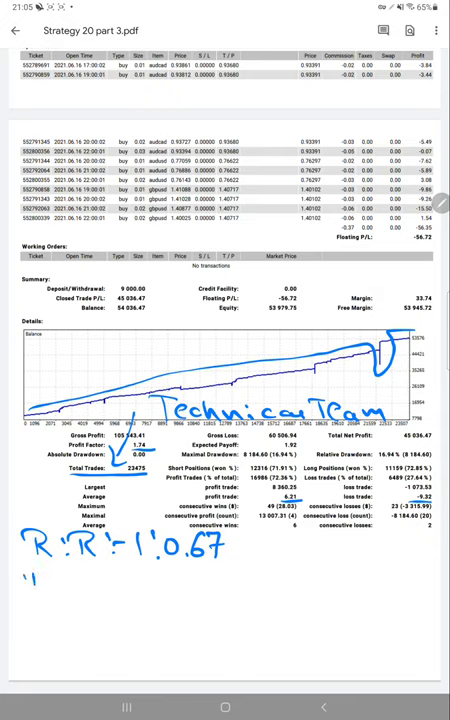
type("B.E")
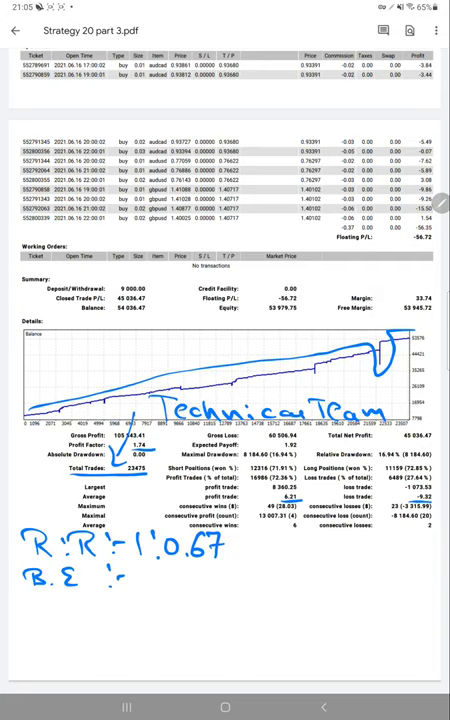
type("591.")
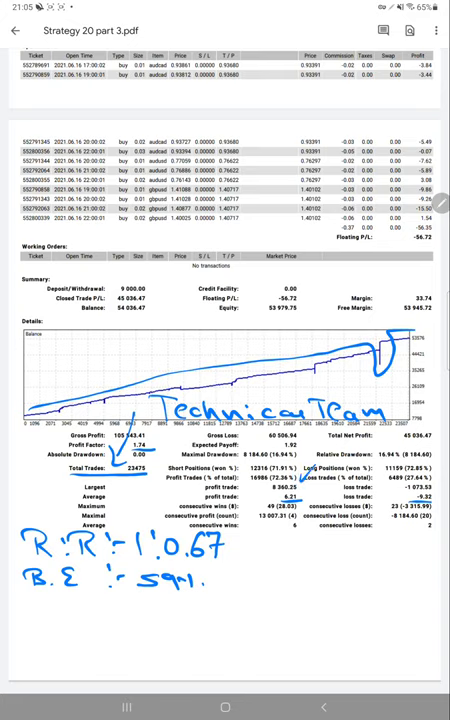
type("Acc :- 72%.")
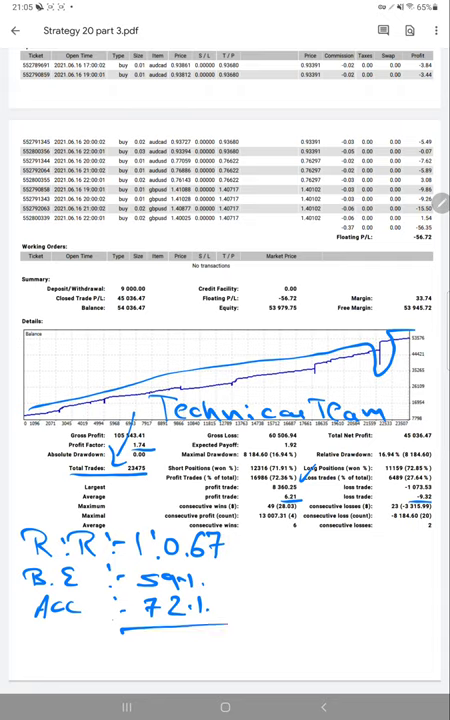
type("13:1")
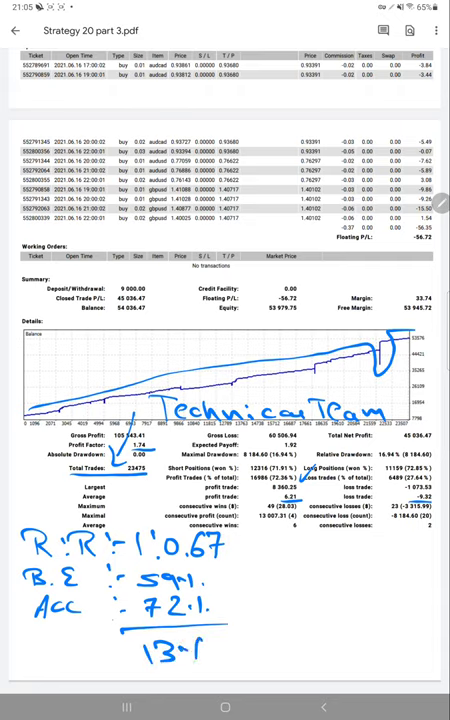